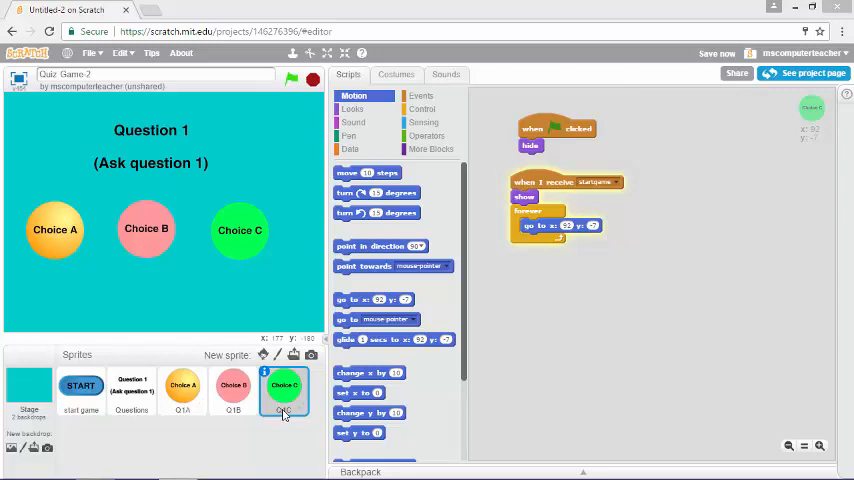
Step: Append '_yes' to the green Choice C sprite's name, making it Q1C_yes
right_click(284, 390)
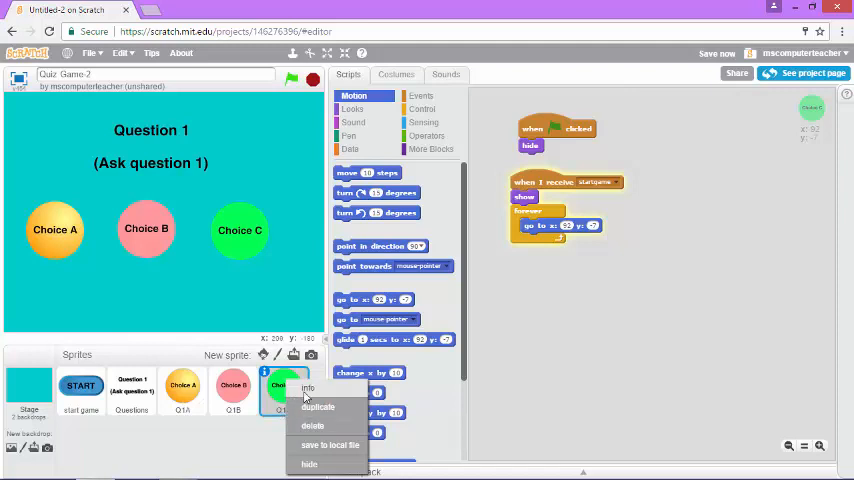
left_click(309, 388)
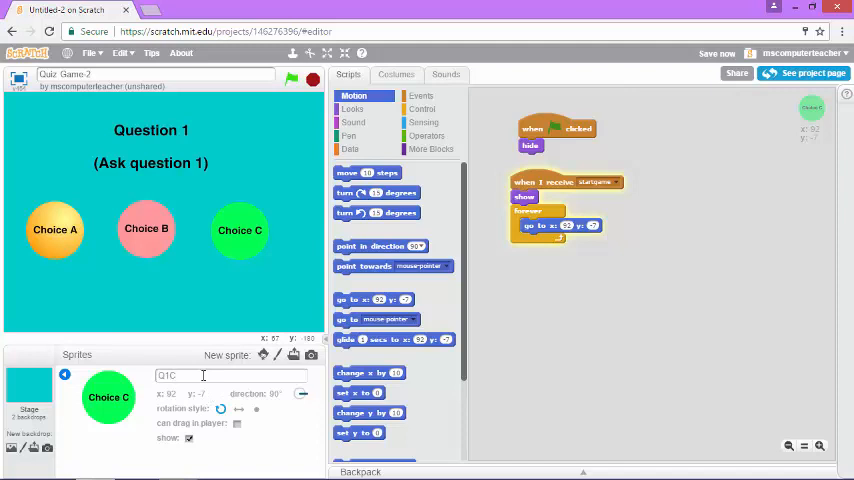
type("_")
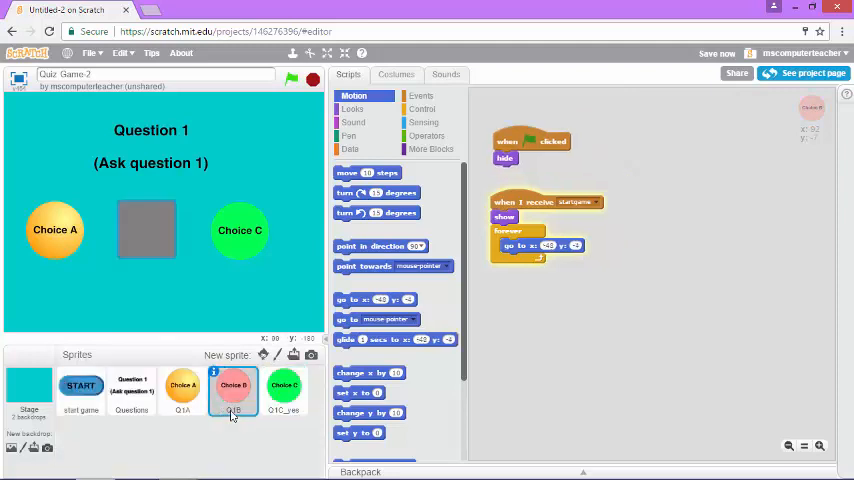
Step: Bring up the options menu for the pink Choice B sprite
right_click(233, 390)
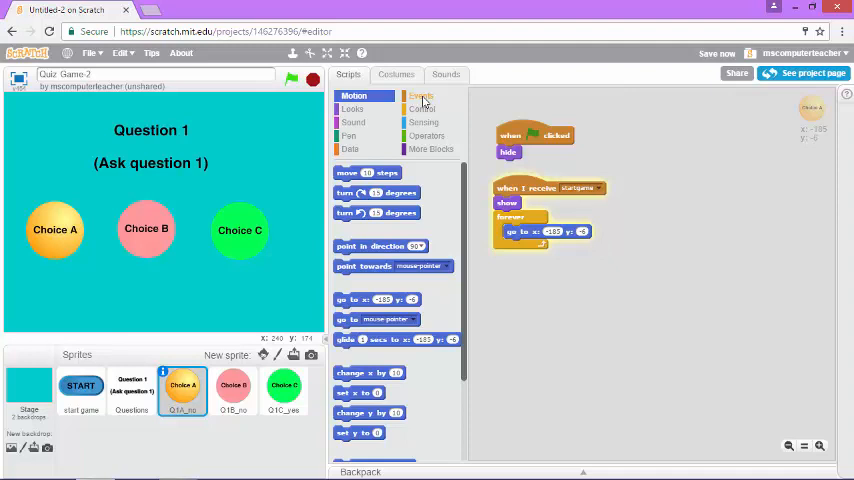
Step: Build a 'when this sprite clicked' script with a broadcast block and create a new message
left_click(420, 95)
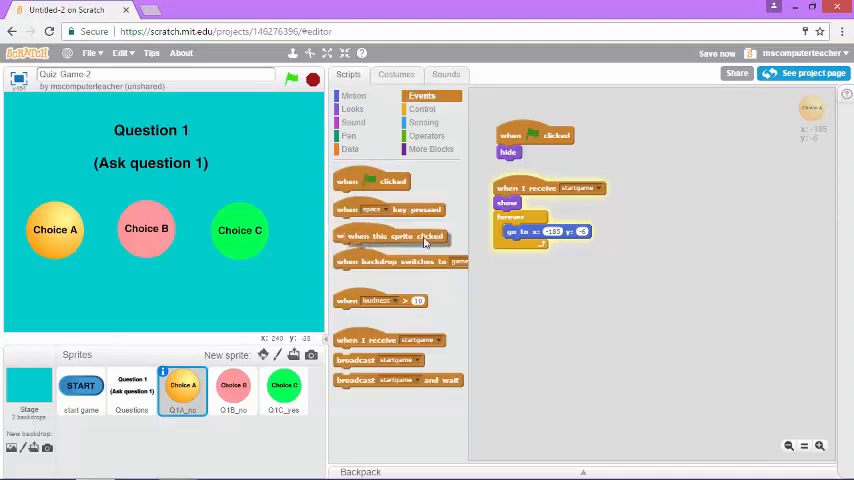
left_click_drag(385, 235, 545, 284)
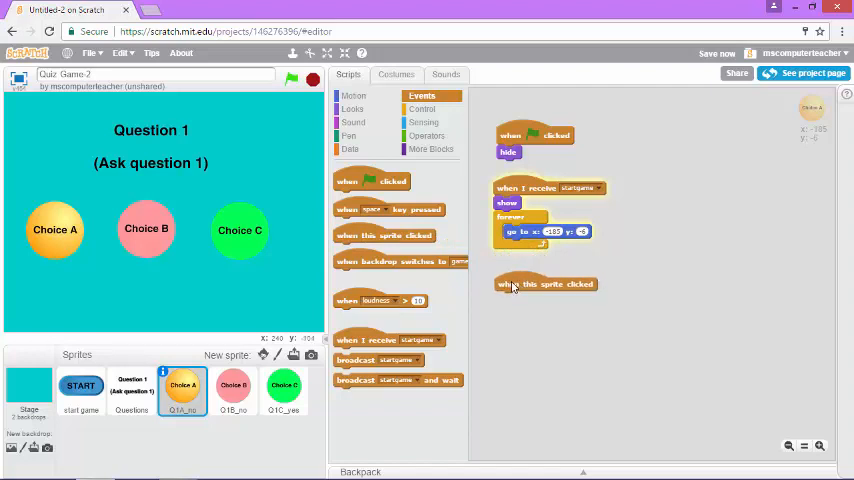
left_click_drag(378, 360, 530, 313)
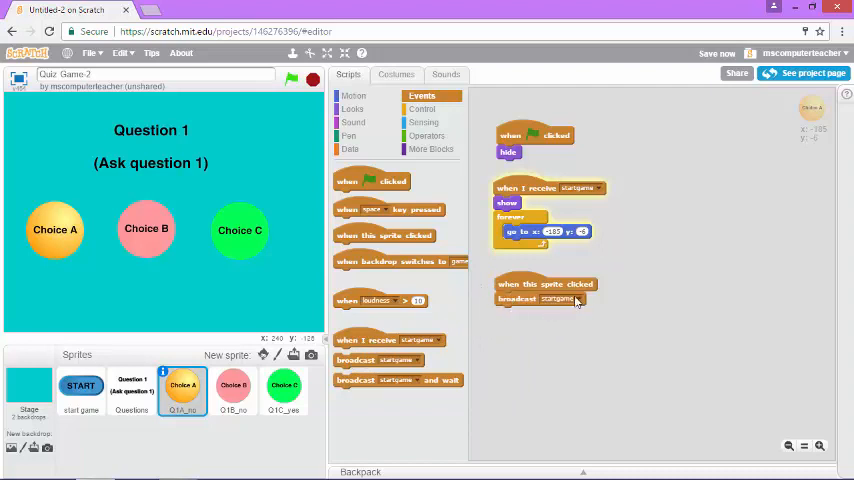
left_click(578, 299)
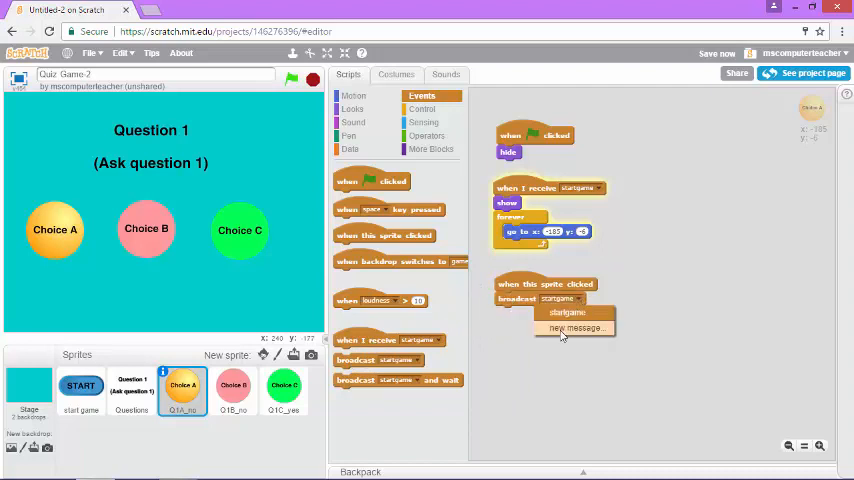
left_click(576, 328)
type("no")
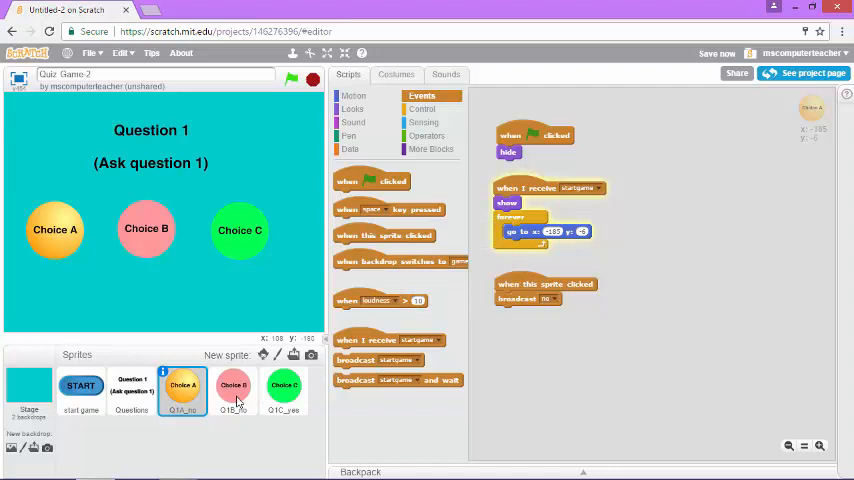
Step: Check Q1B_no's 'when clicked, broadcast no' script, then select the Q1C_yes sprite
left_click(232, 390)
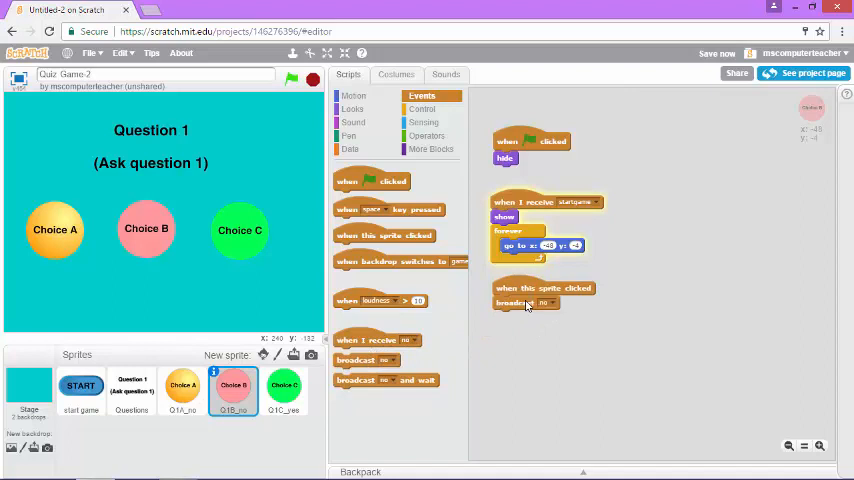
left_click(283, 390)
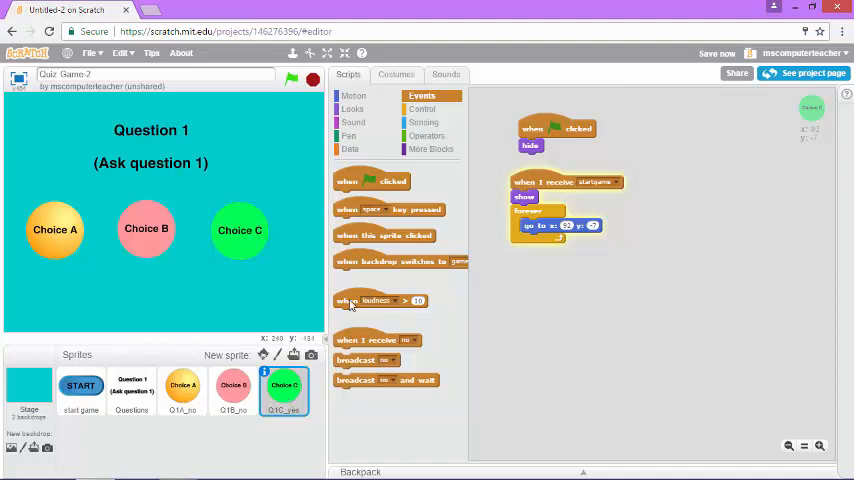
mouse_move(360, 235)
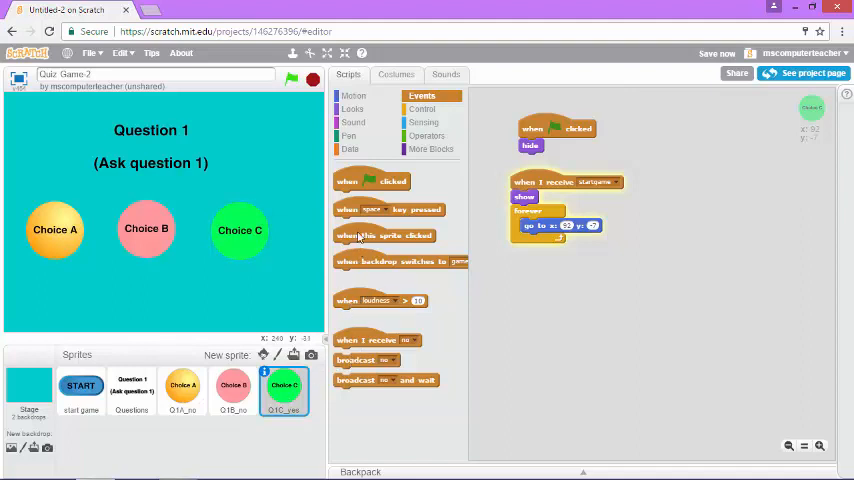
Step: Add 'when this sprite clicked' broadcasting a new message named 'yes' to Q1C_yes
left_click_drag(383, 235, 560, 275)
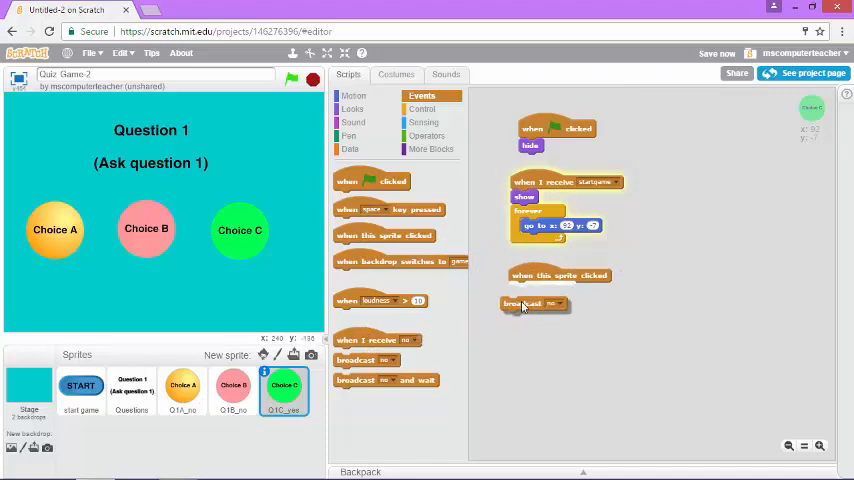
left_click(566, 304)
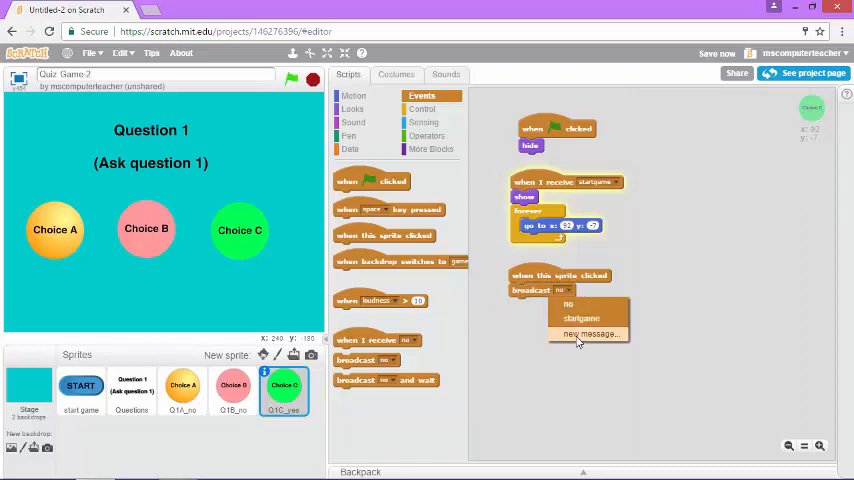
left_click(589, 334)
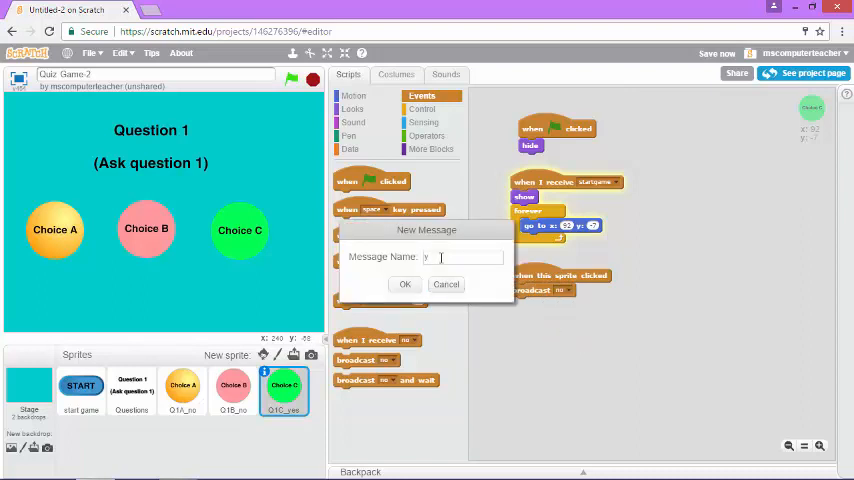
type("es")
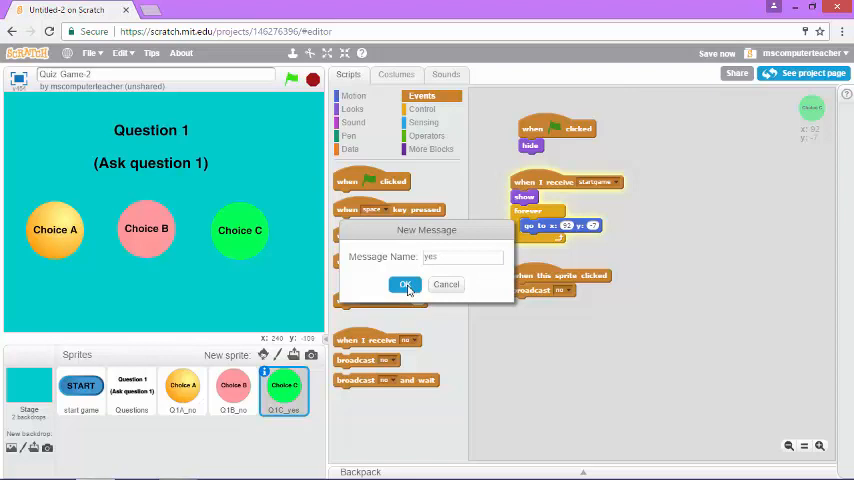
left_click(405, 284)
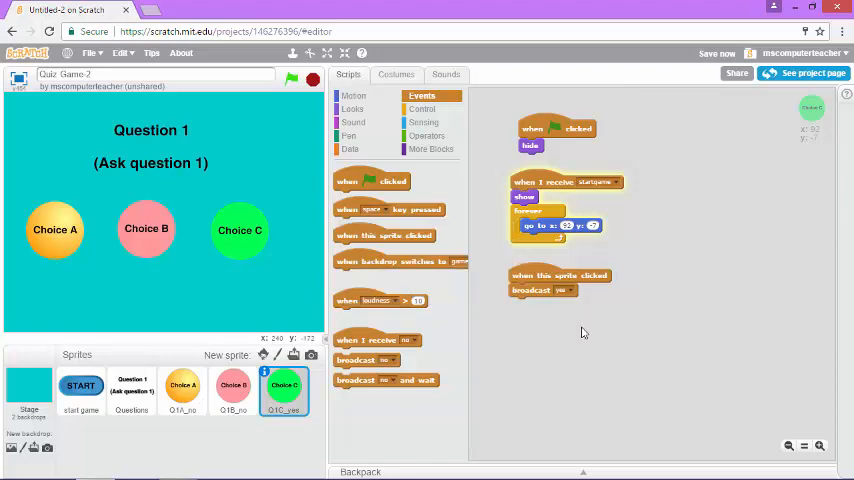
mouse_move(327, 396)
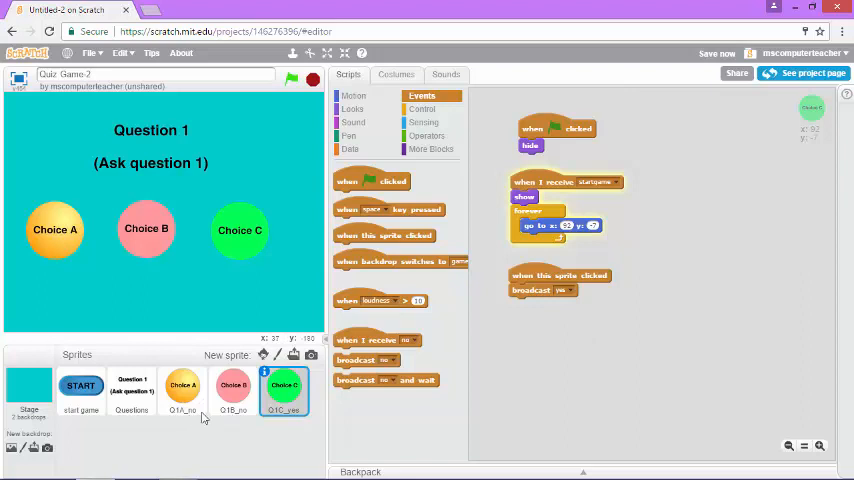
mouse_move(538, 293)
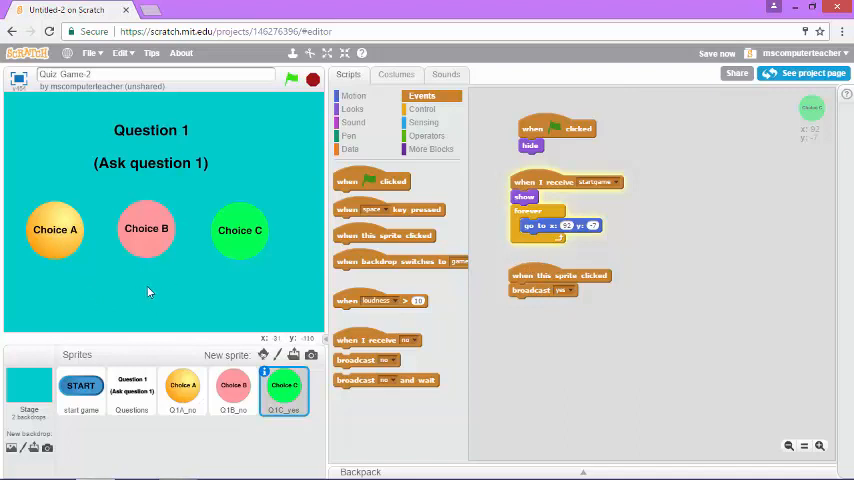
mouse_move(158, 301)
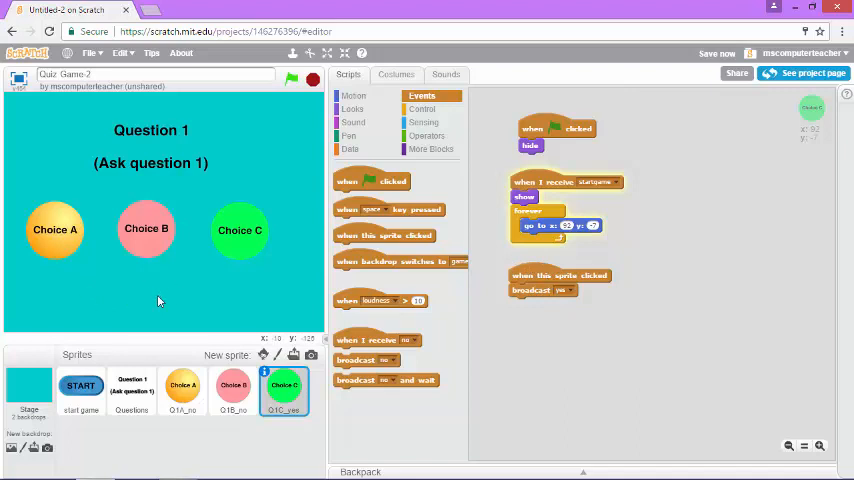